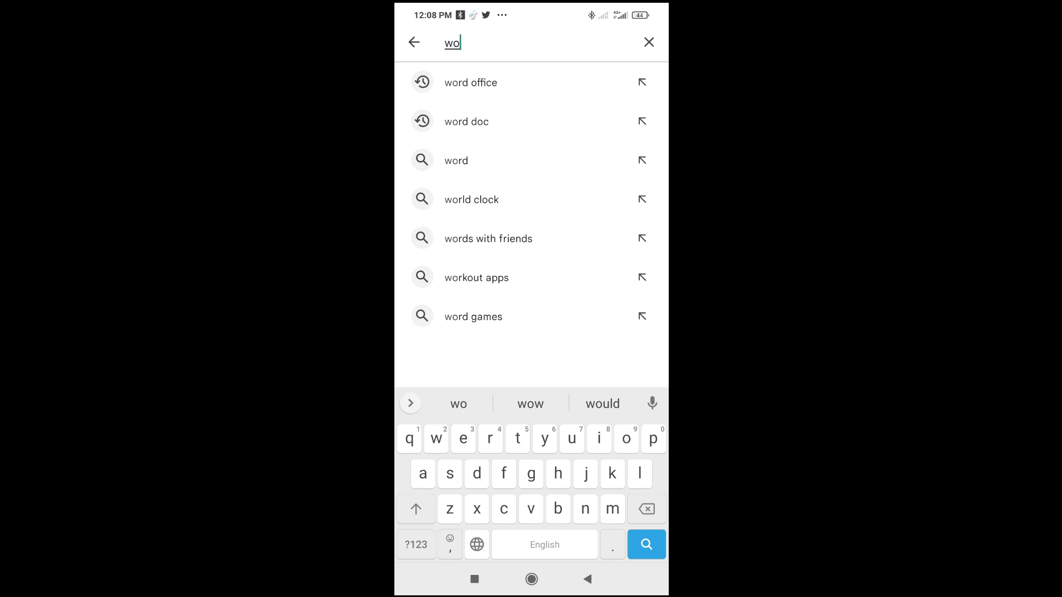
# Bring up Play Store search results for "word office" via the typed "wo" suggestion
pyautogui.click(472, 82)
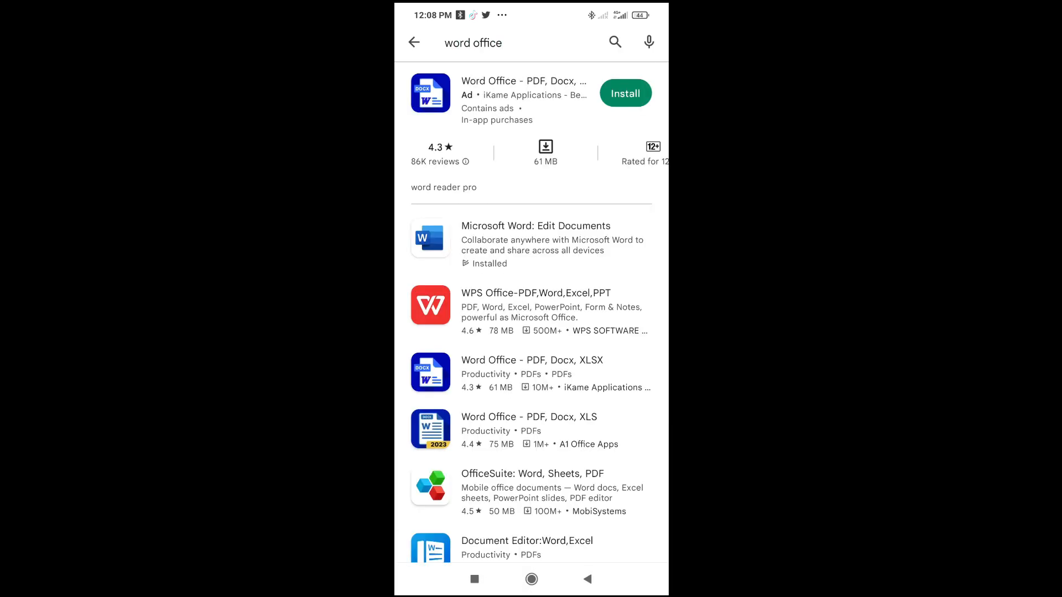
pyautogui.scroll(-3)
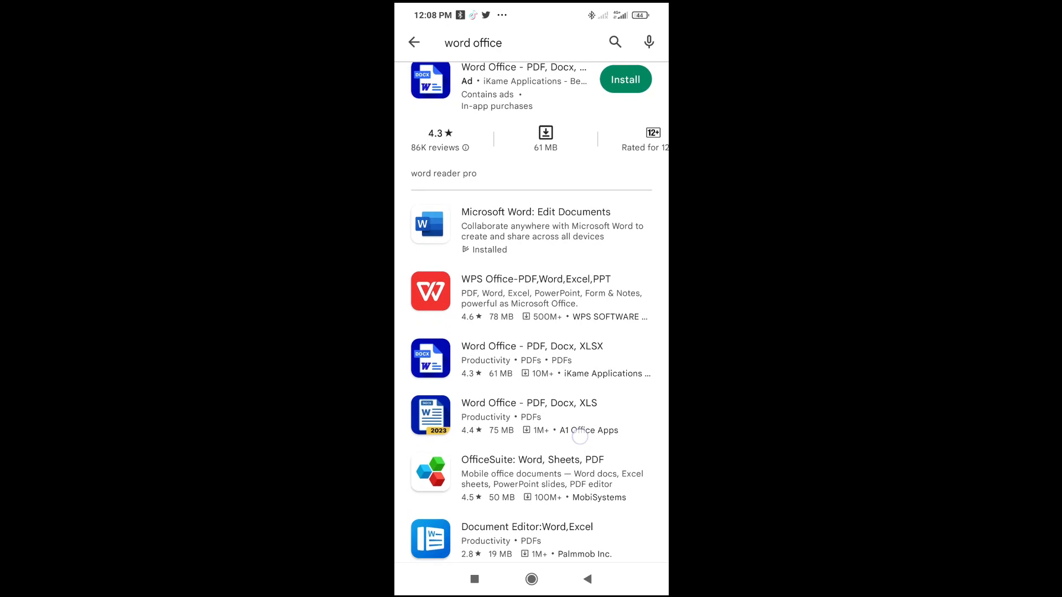
pyautogui.scroll(-3)
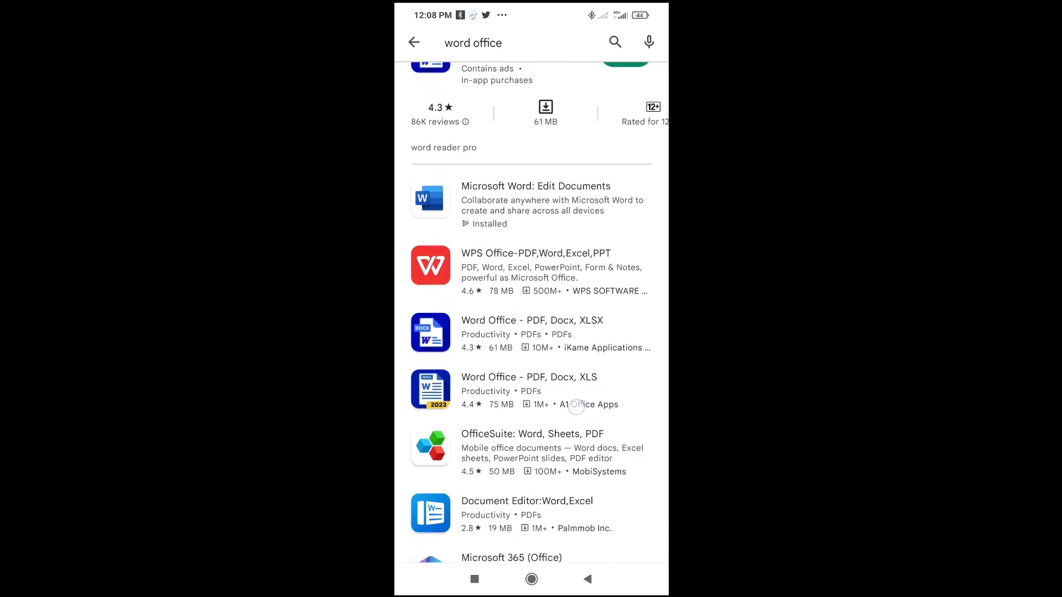
pyautogui.scroll(-3)
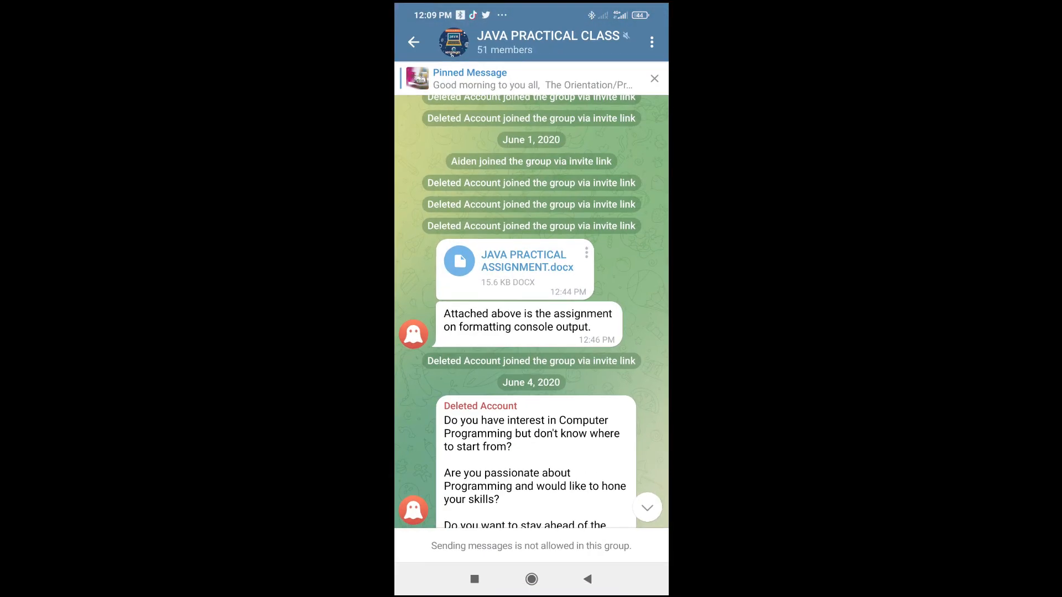
# Open the JAVA PRACTICAL ASSIGNMENT.docx attachment from the JAVA PRACTICAL CLASS chat with Word
pyautogui.scroll(-3)
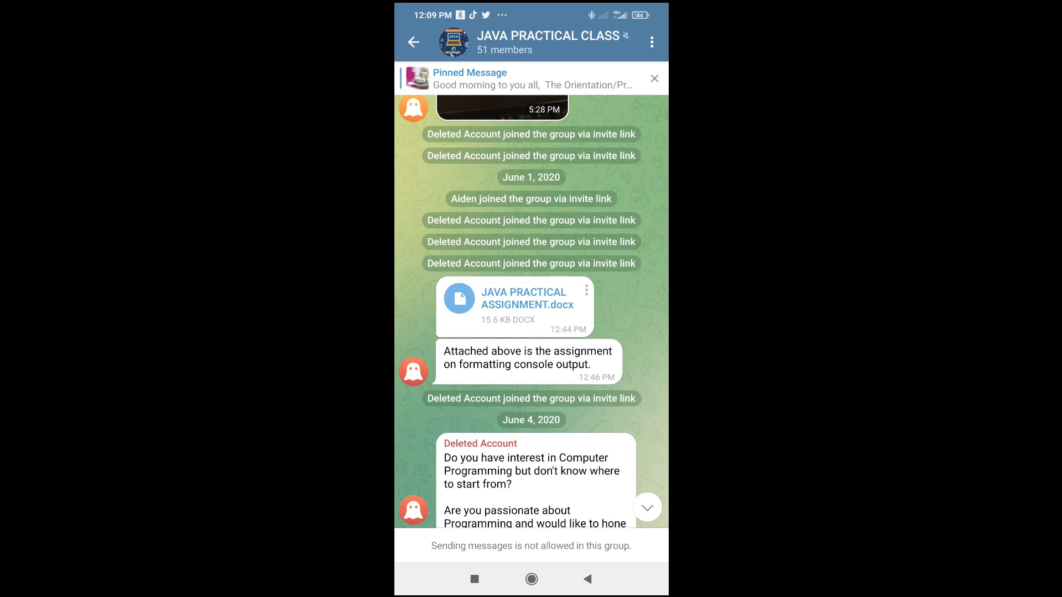
pyautogui.click(522, 305)
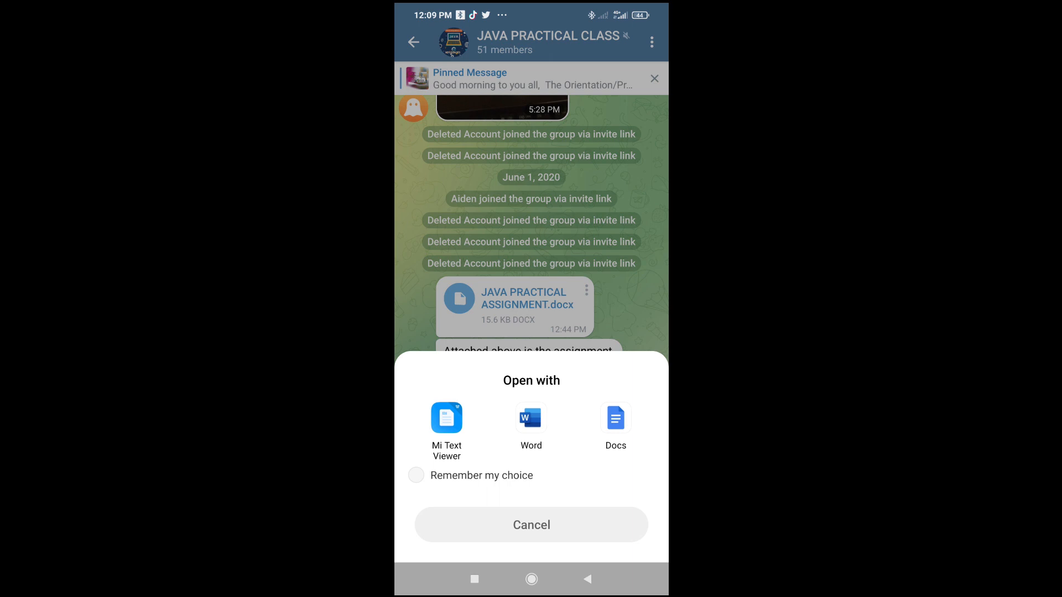
pyautogui.click(447, 418)
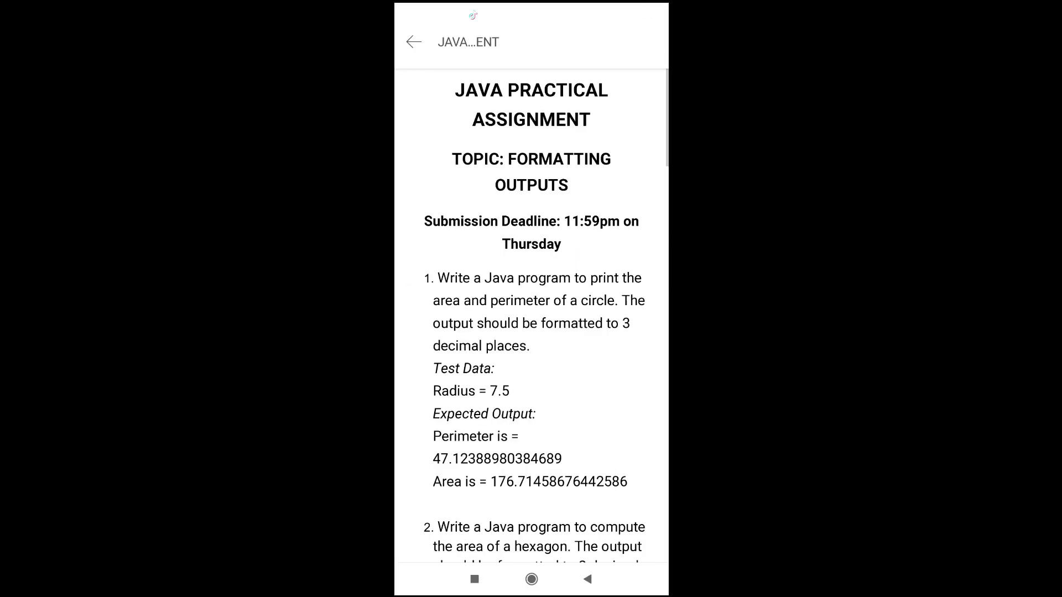
pyautogui.scroll(-3)
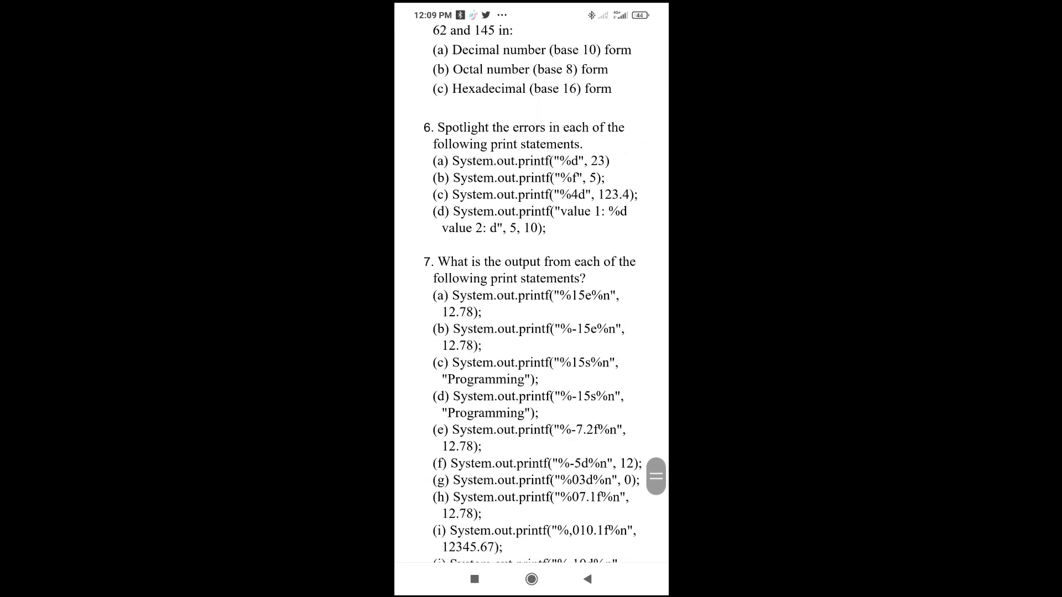